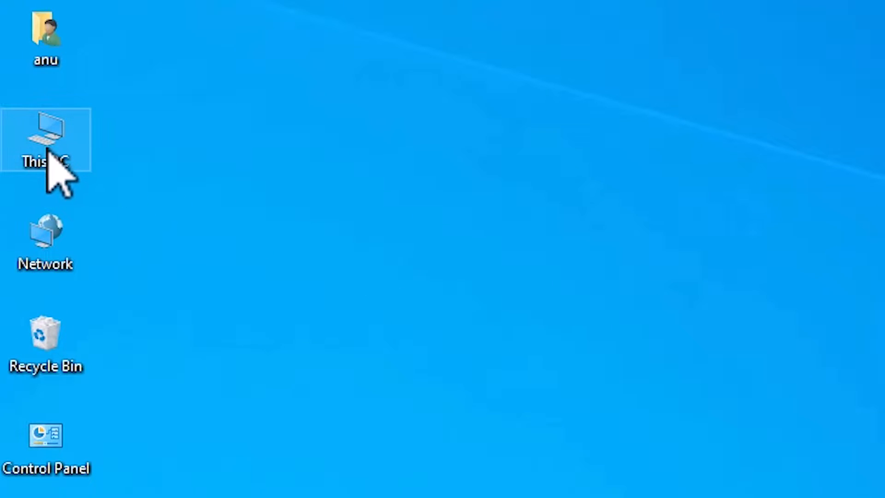
Step: Download the whole hp_laserjet_1015_64bit driver folder from the MEGA page as a ZIP file
right_click(46, 141)
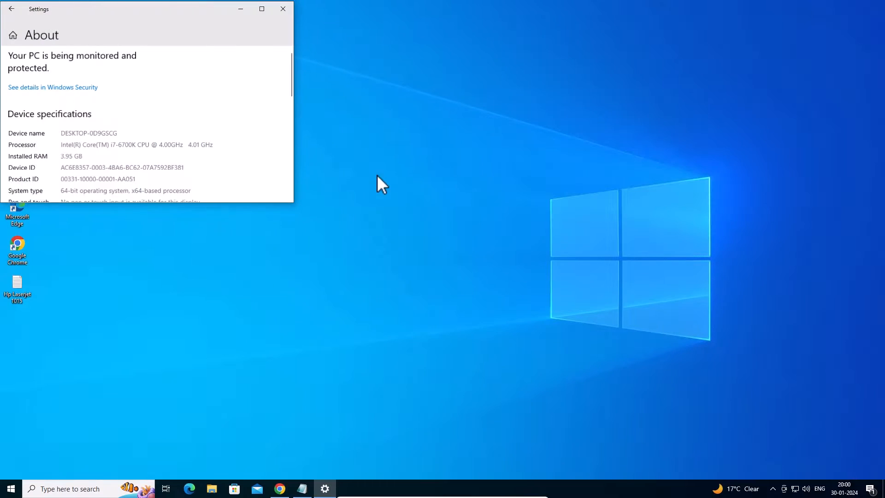
drag(141, 8, 423, 151)
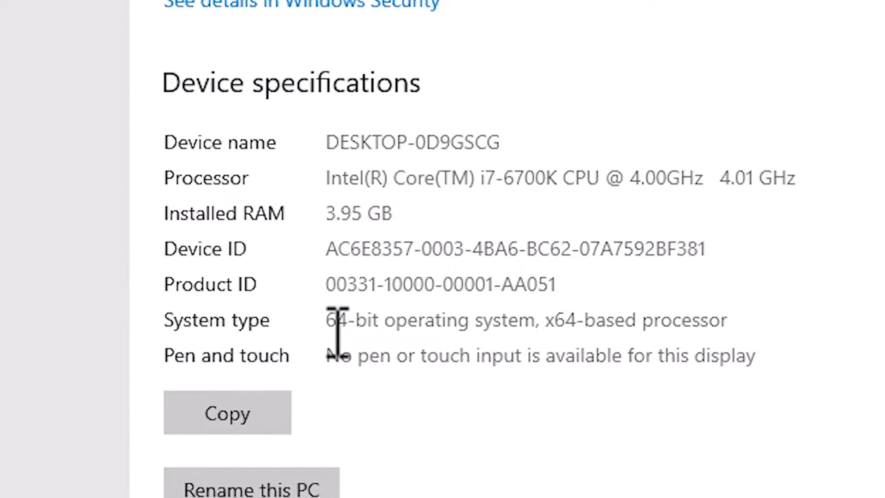
mouse_move(462, 217)
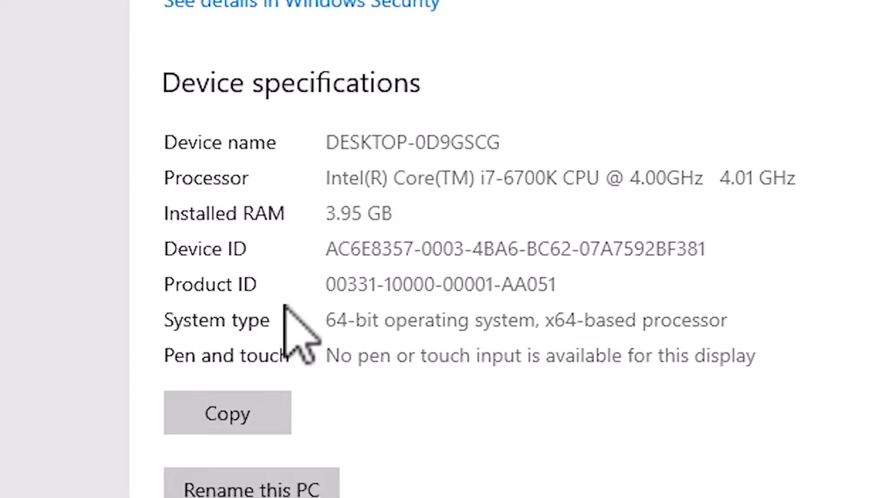
mouse_move(407, 327)
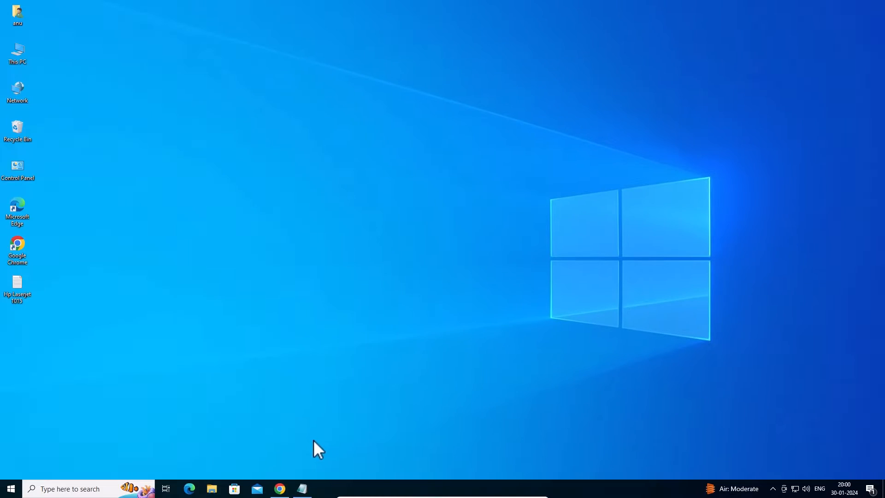
click(280, 489)
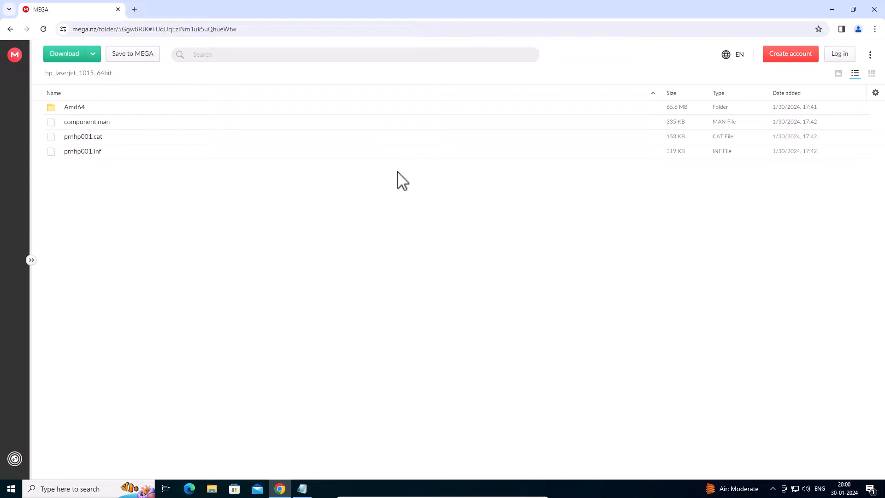
click(92, 53)
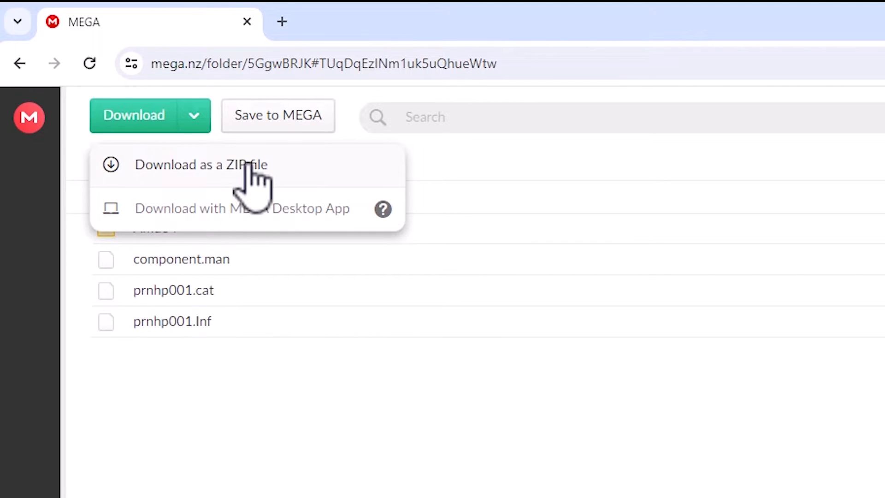
click(200, 164)
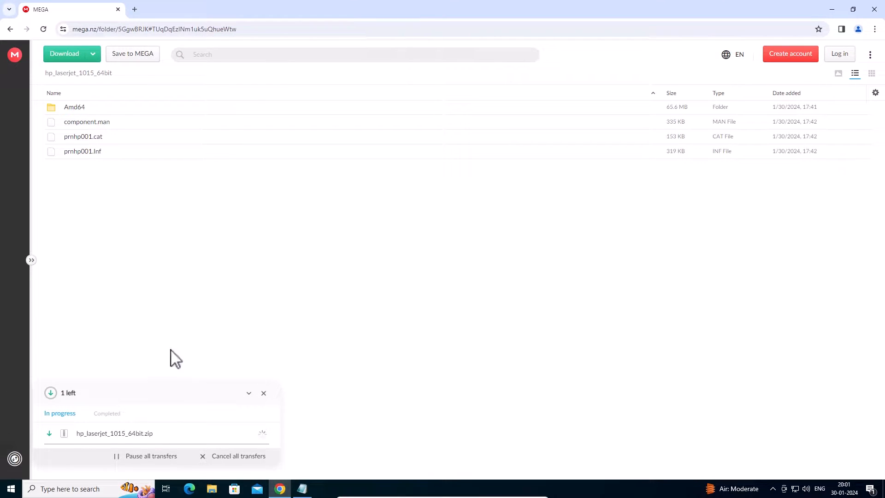
mouse_move(116, 364)
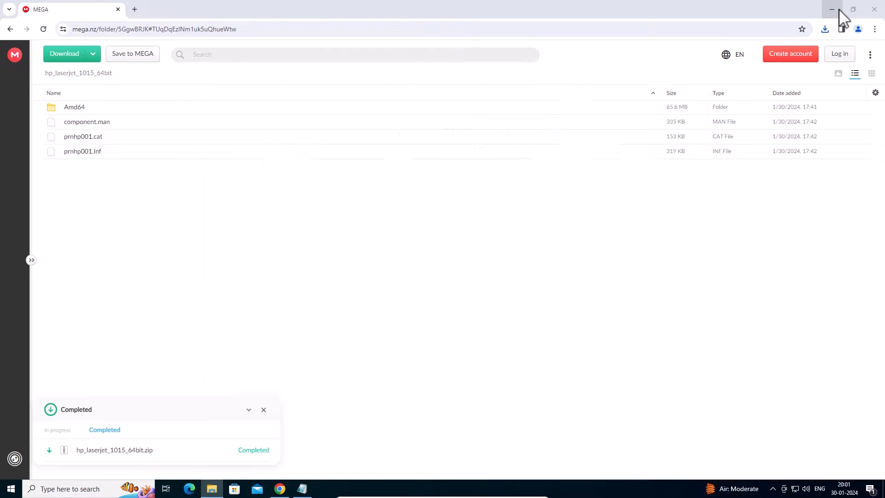
Step: Move hp_laserjet_1015_64bit.zip from Downloads onto the desktop
click(831, 9)
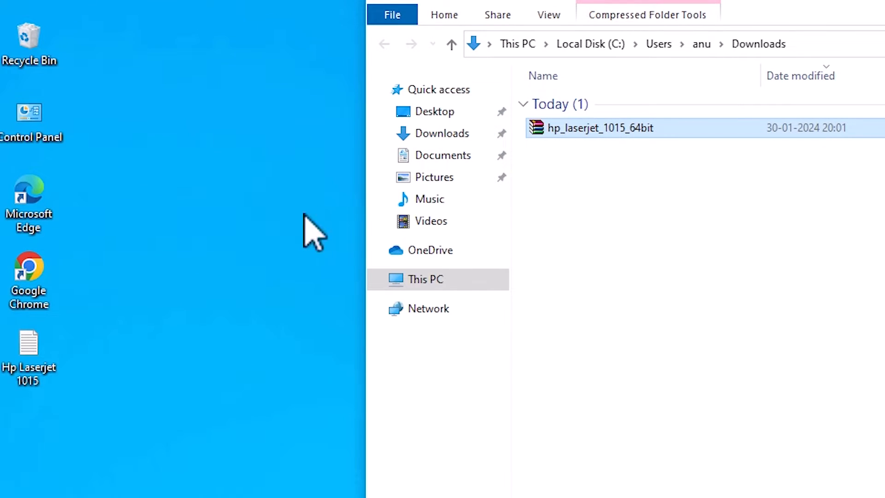
drag(600, 127, 167, 200)
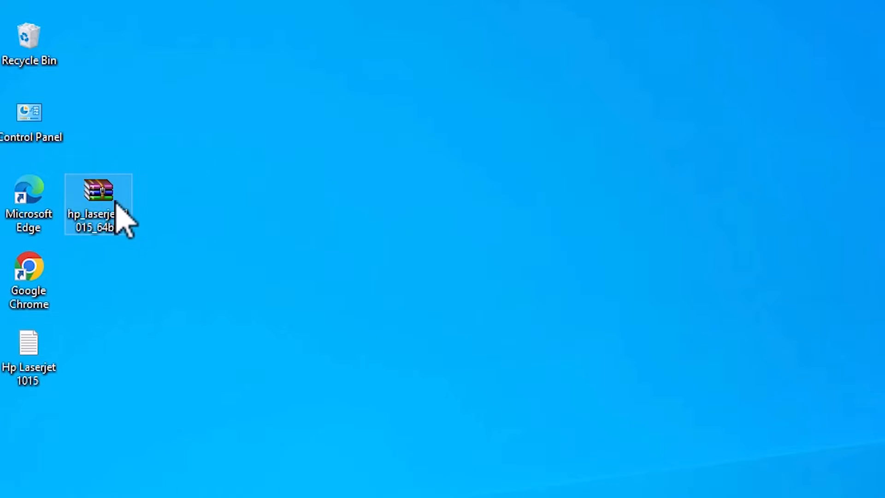
Step: Extract the archive with WinRAR into an hp_laserjet_1015_64bit folder on the desktop
right_click(99, 205)
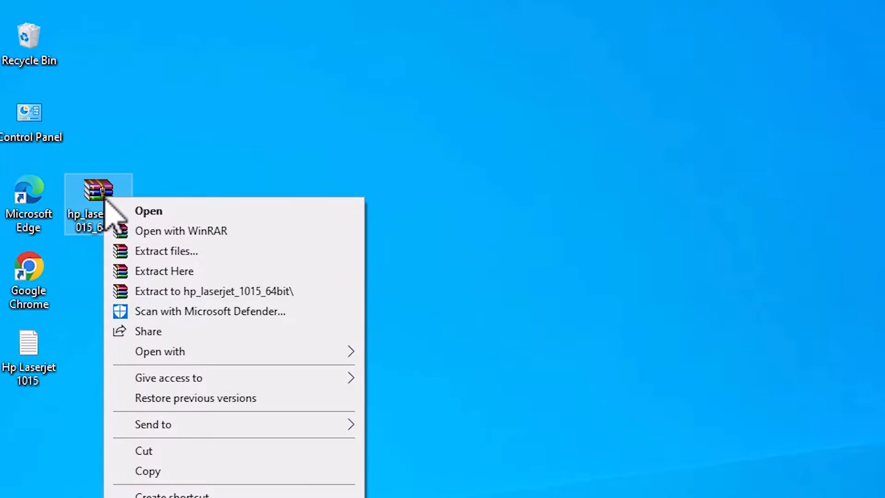
mouse_move(164, 271)
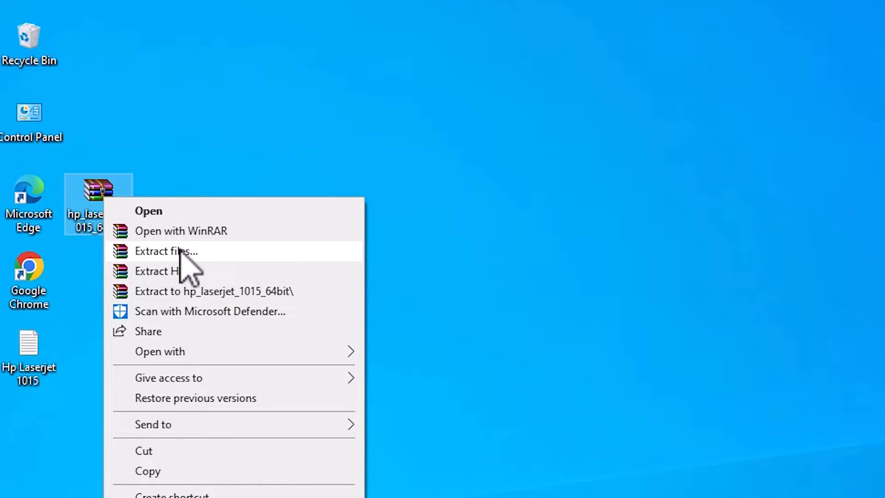
click(165, 251)
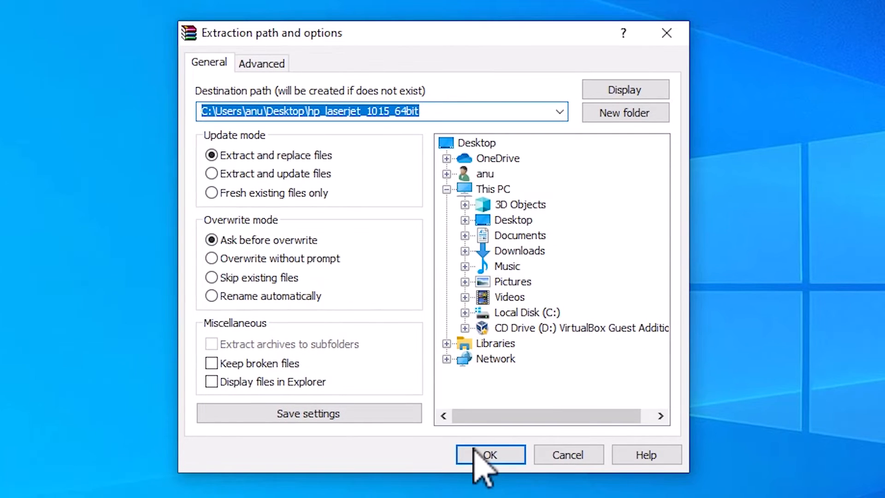
click(489, 455)
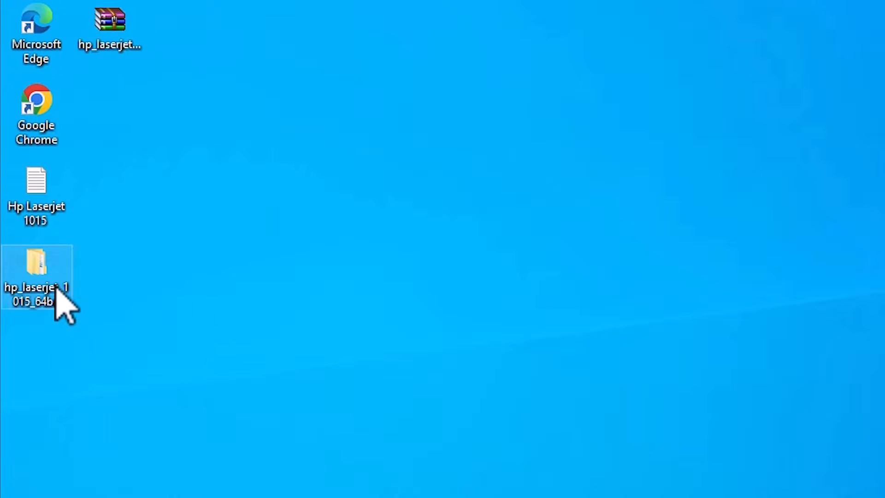
Step: Look inside the extracted folder and its inner hp_laserjet_1015_64bit folder
double_click(36, 265)
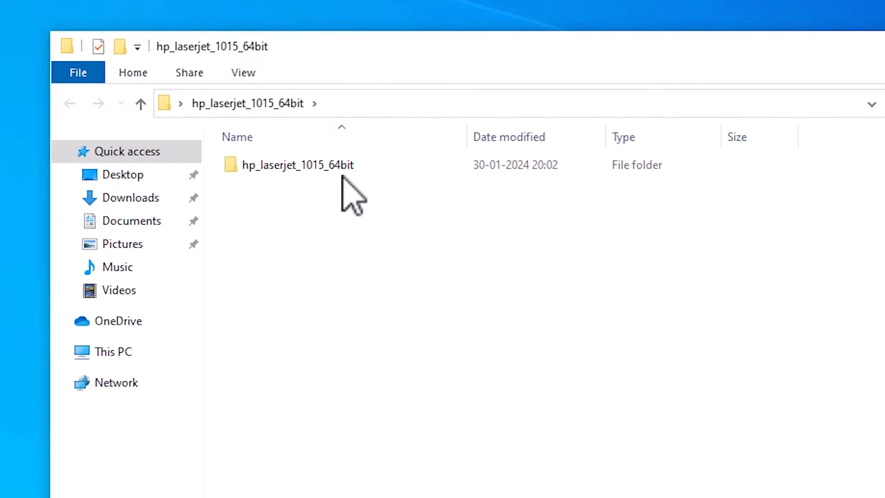
double_click(296, 164)
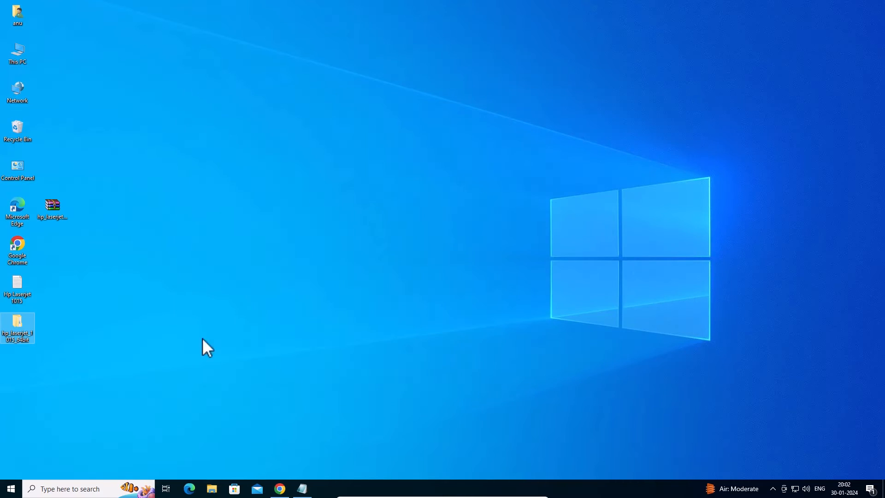
Step: Search Start for 'pr', reach Printers & scanners and begin adding a printer or scanner
click(10, 489)
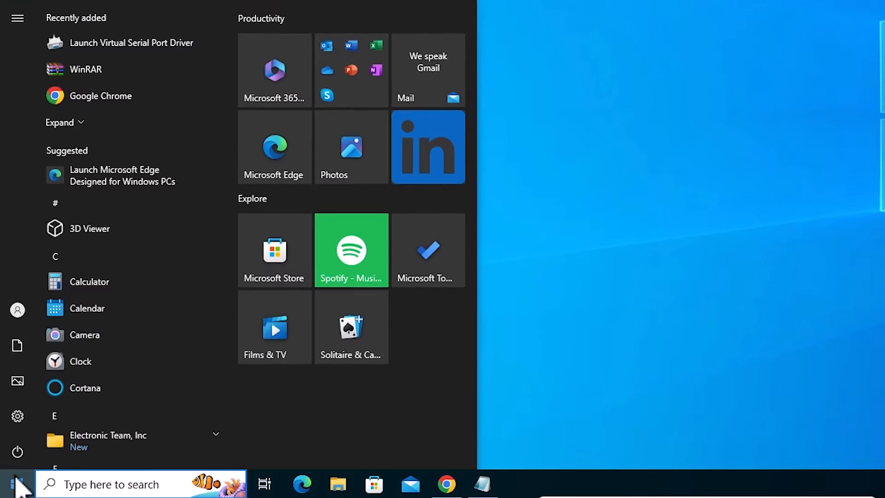
text(pr)
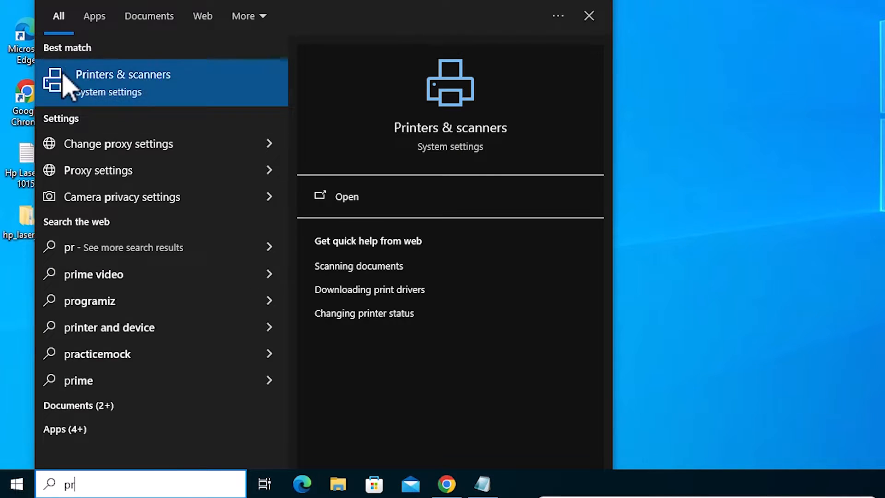
click(123, 82)
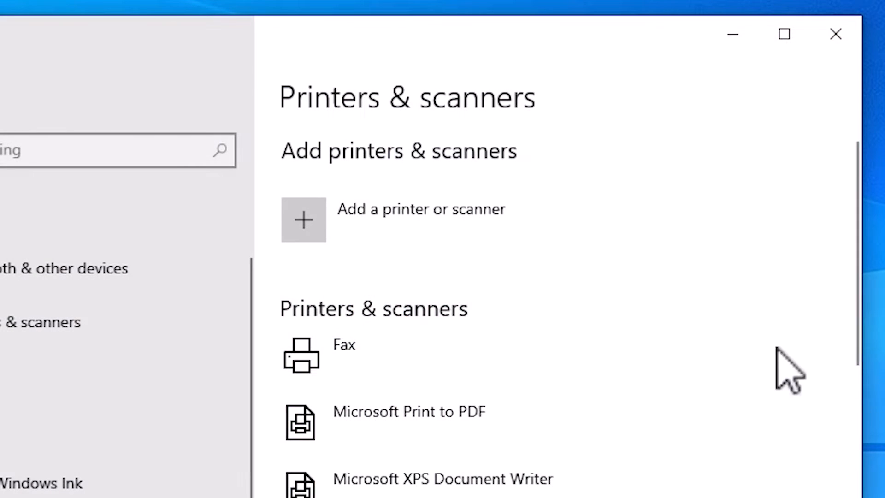
mouse_move(384, 237)
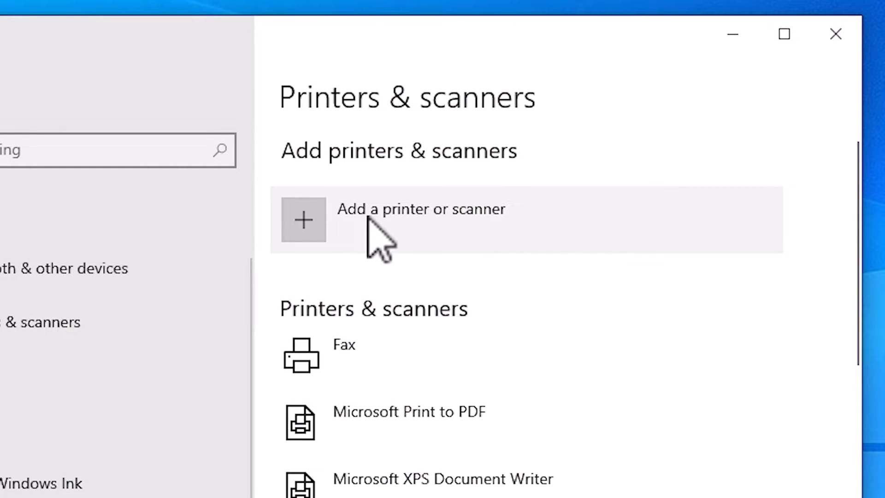
mouse_move(401, 237)
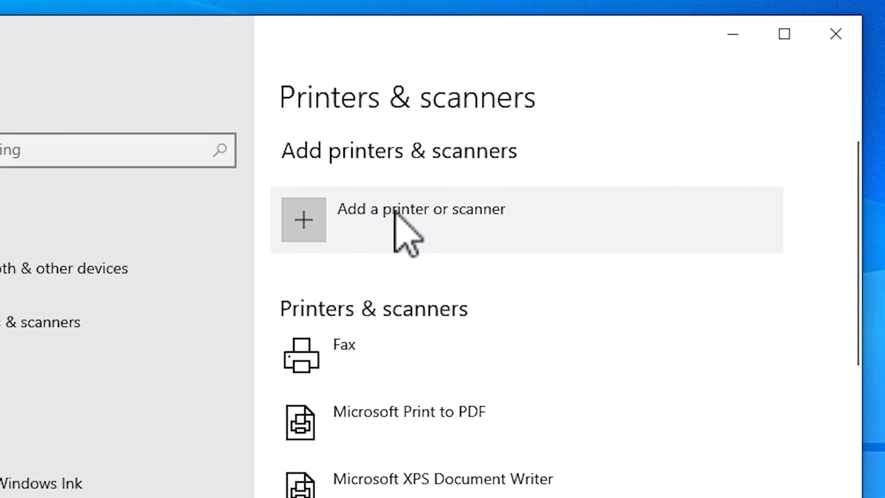
click(420, 219)
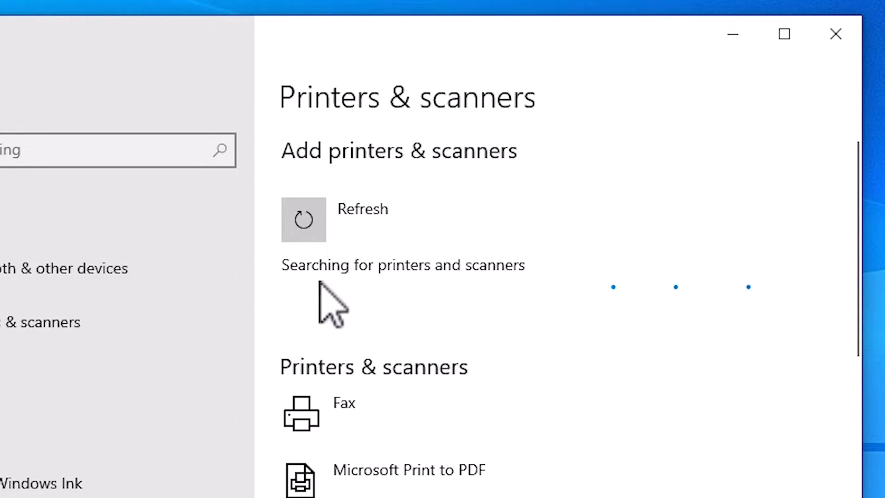
mouse_move(412, 384)
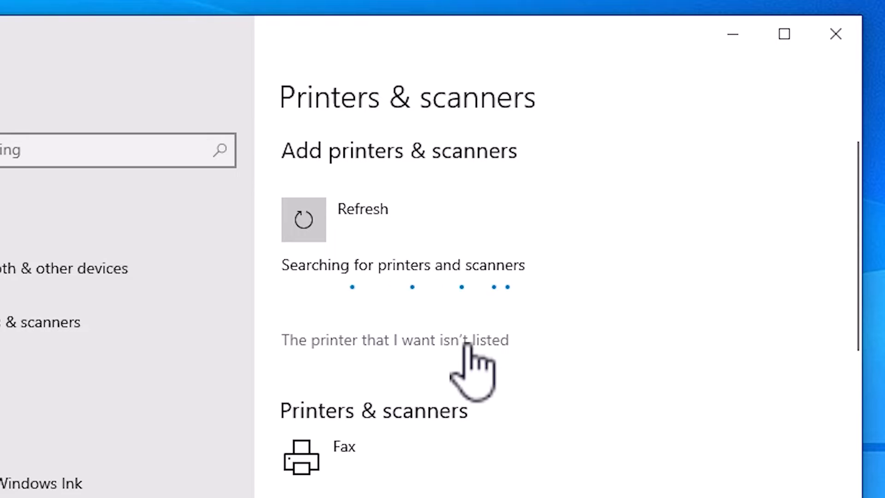
Step: Add a printer not found automatically, choosing a local printer with manual settings
click(393, 340)
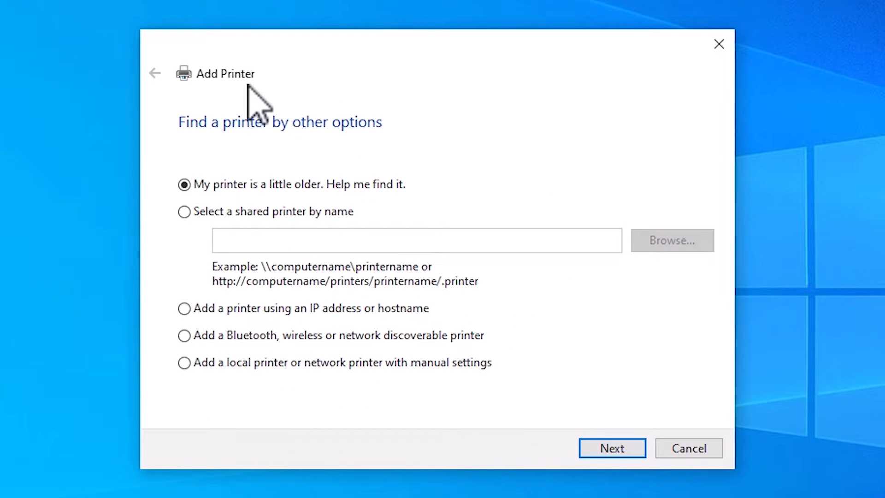
mouse_move(91, 440)
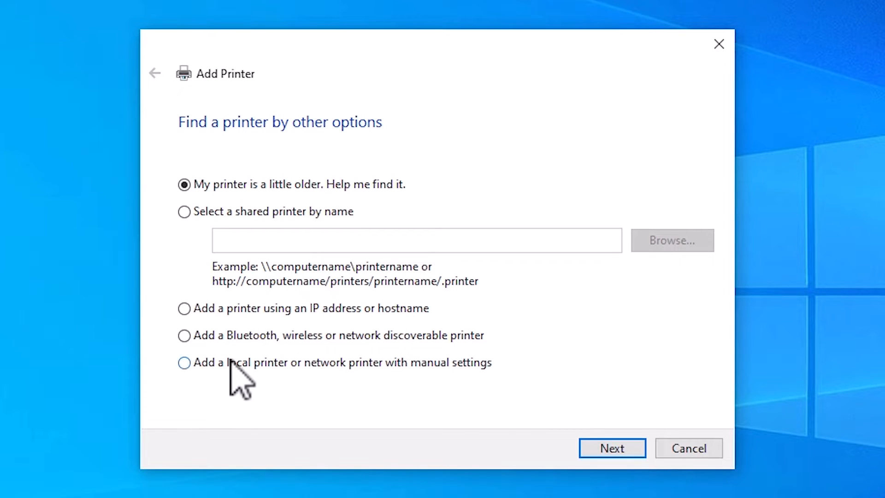
click(184, 363)
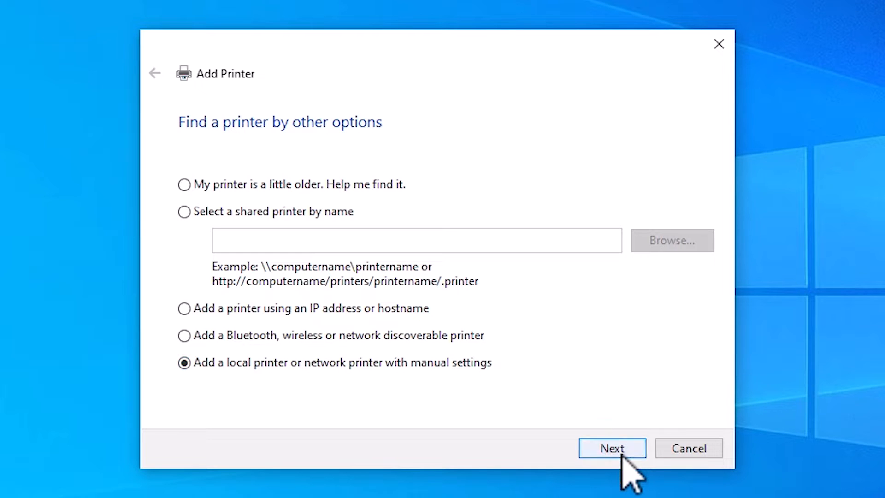
click(612, 448)
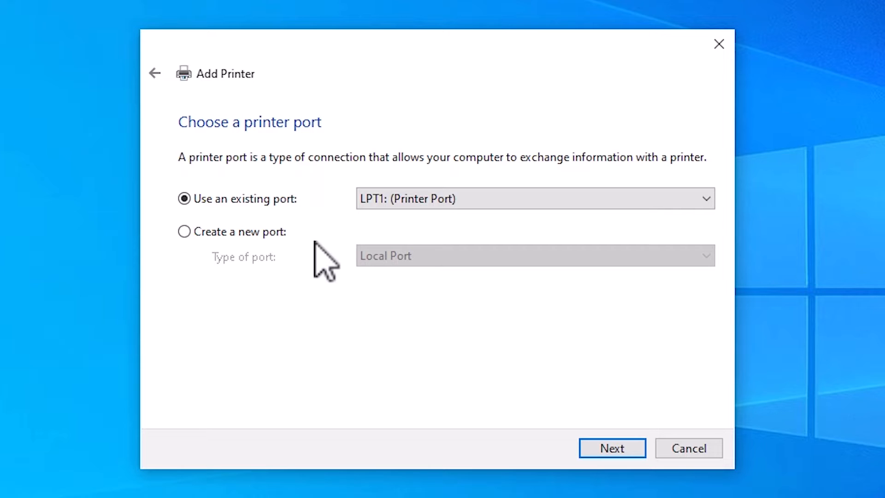
Step: Use the existing USB_001 local port and continue to driver installation
click(534, 198)
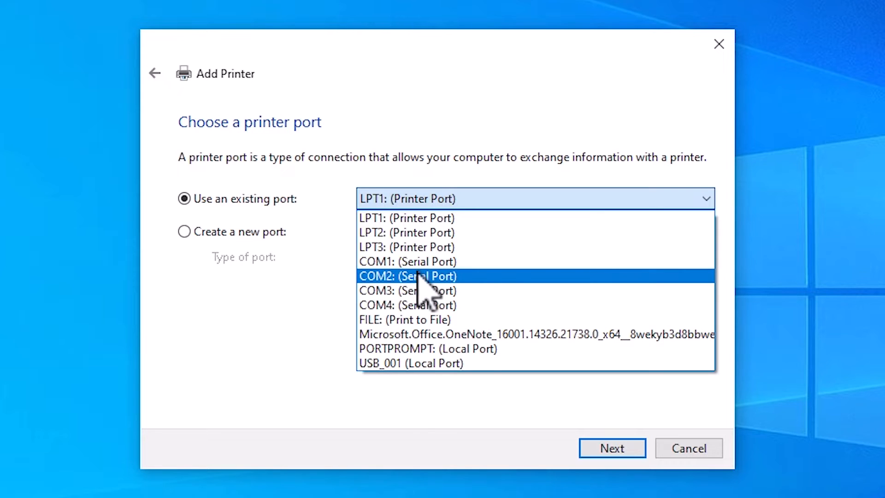
mouse_move(429, 348)
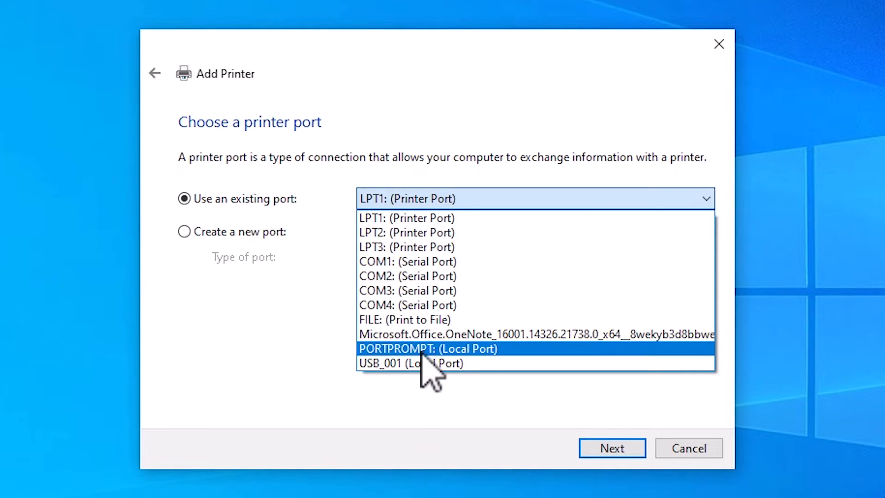
mouse_move(410, 363)
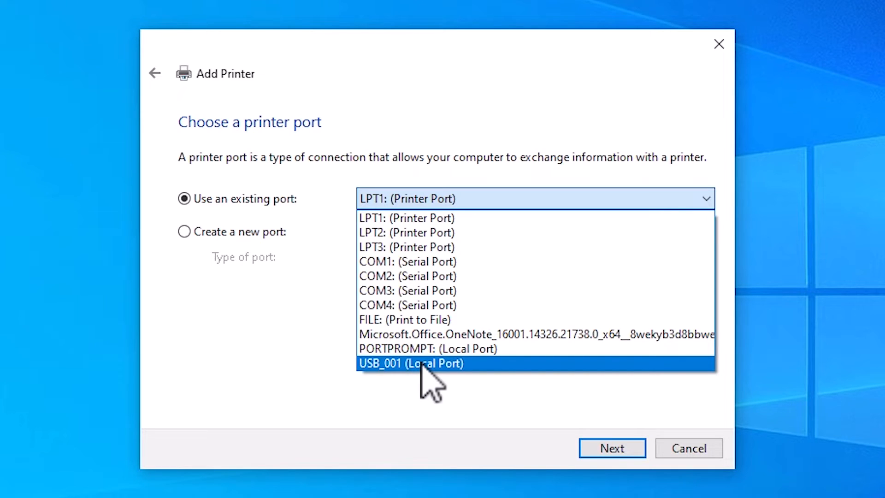
click(410, 363)
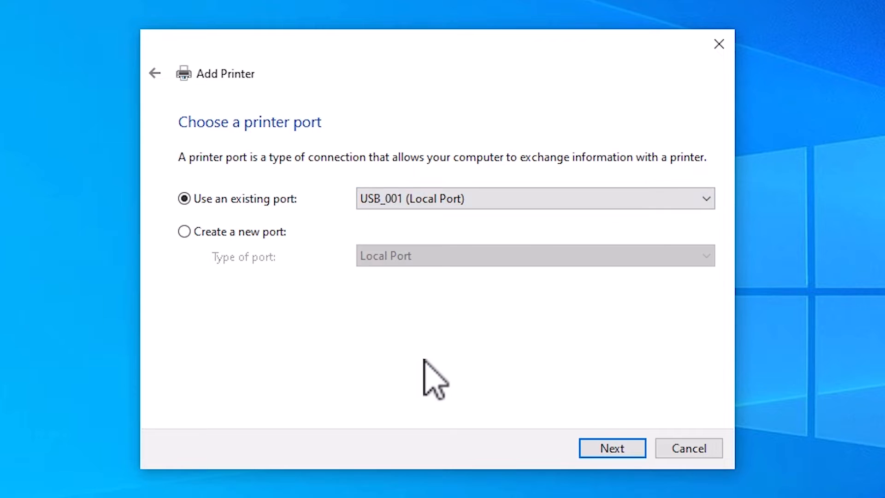
click(612, 448)
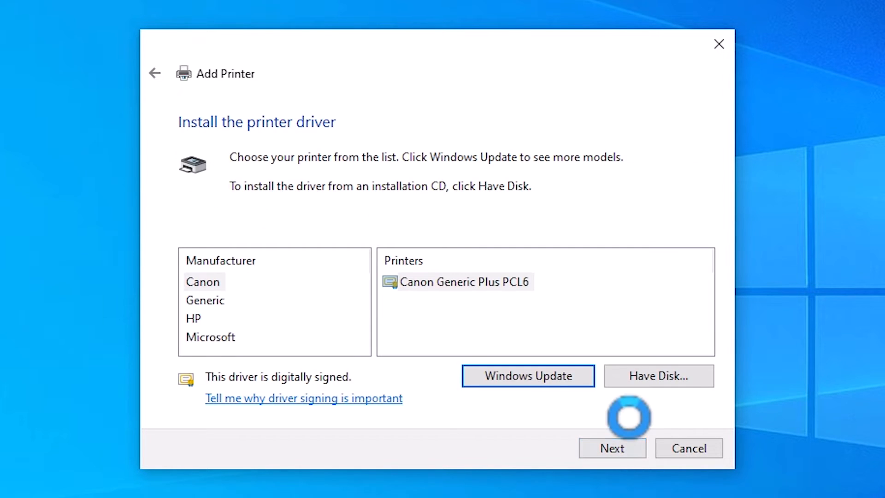
Step: Choose Have Disk and browse into Desktop > hp_laserjet_1015_64bit > hp_laserjet_1015_64bit
click(658, 377)
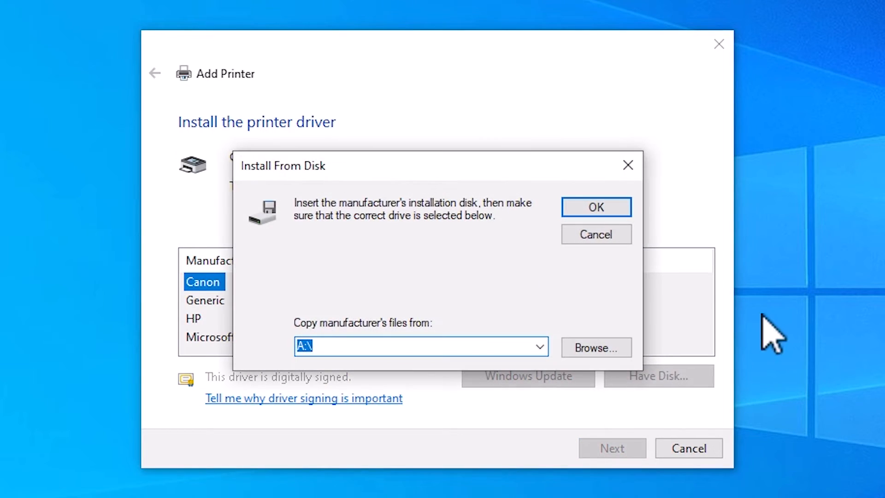
click(596, 348)
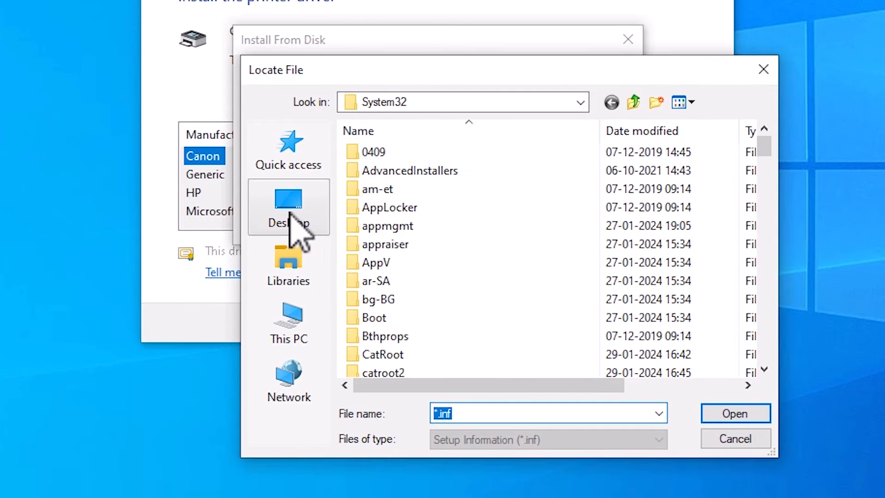
click(288, 207)
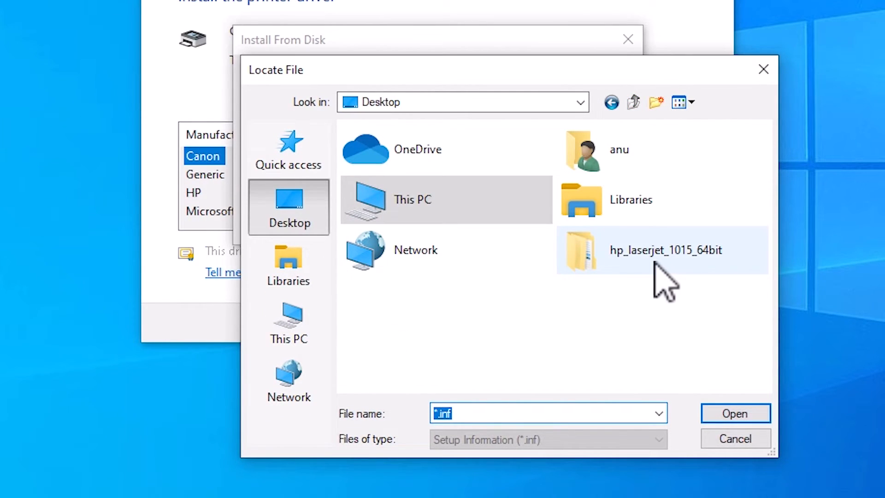
double_click(664, 250)
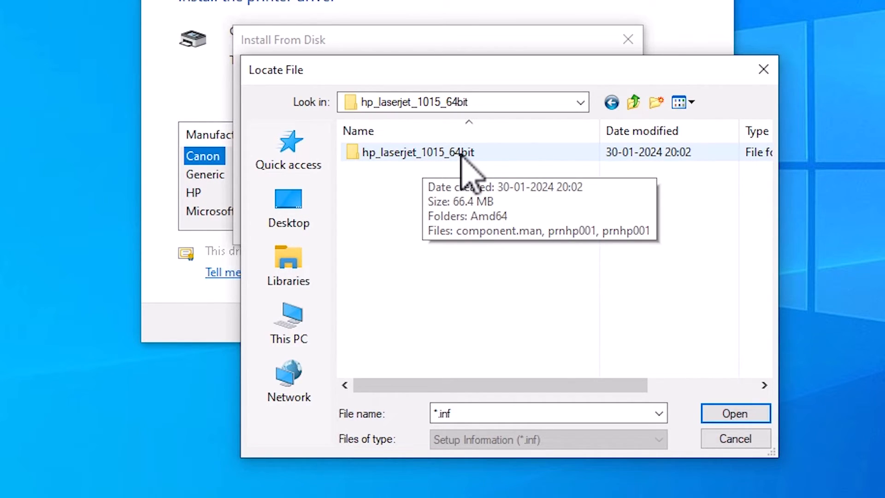
double_click(415, 153)
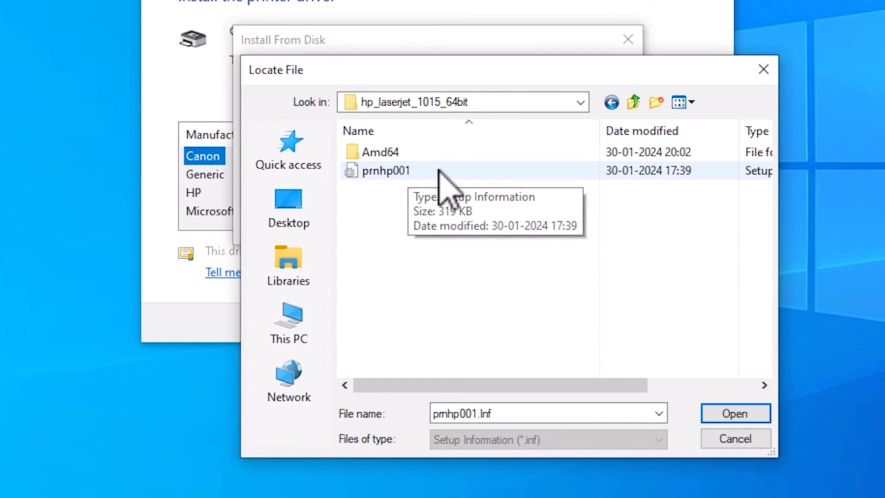
Step: Select prnhp001.inf as the driver source, rechecking the choice once
click(386, 170)
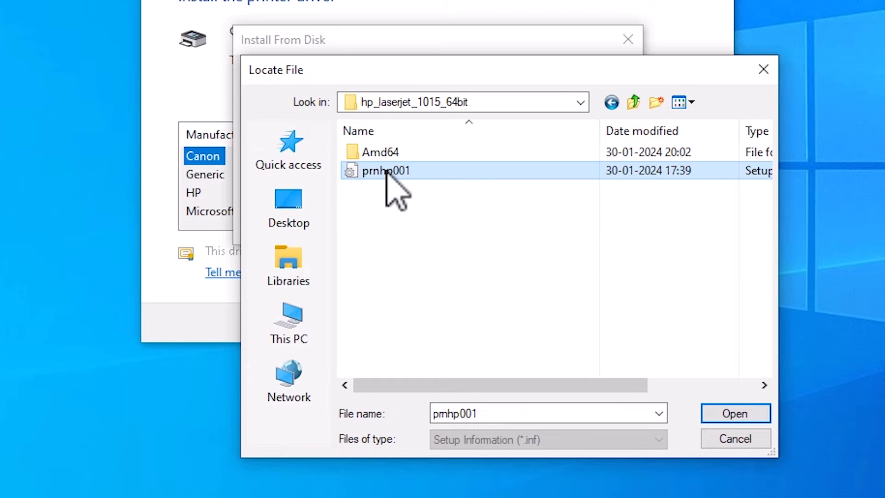
click(735, 413)
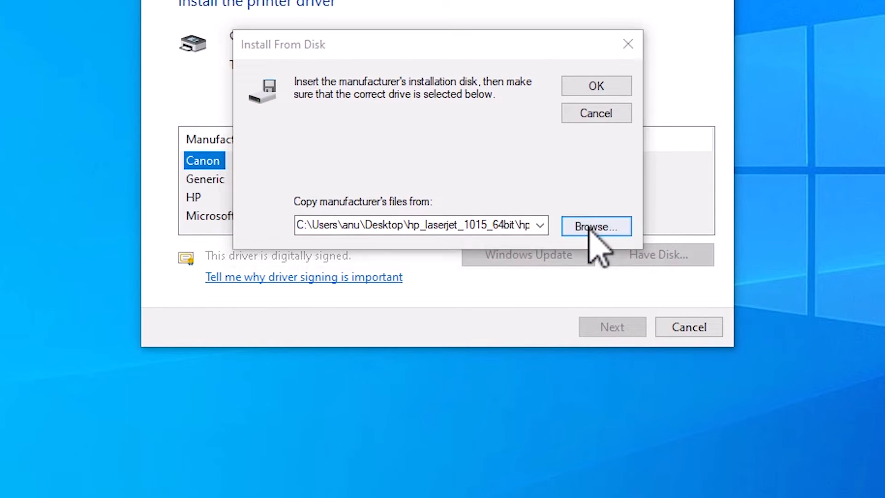
click(596, 227)
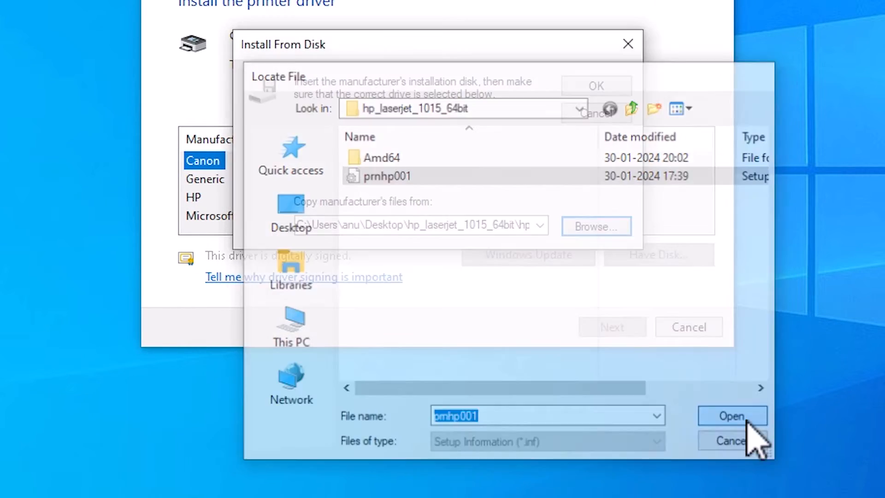
click(732, 416)
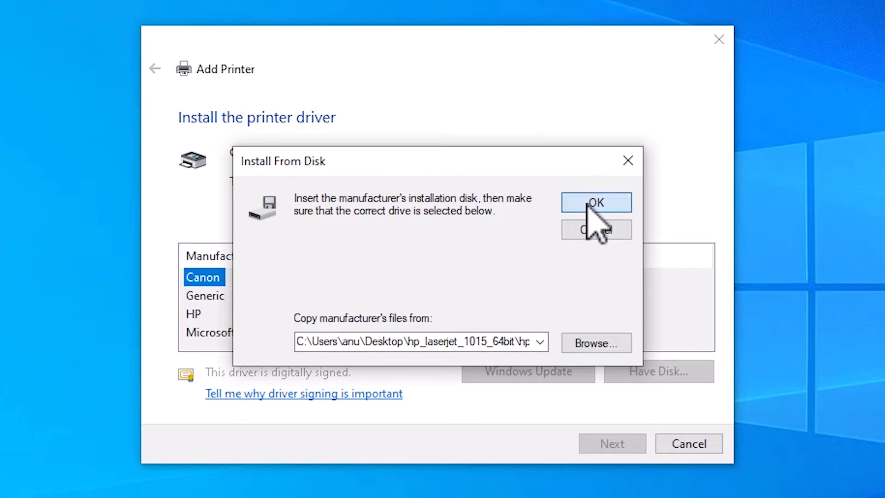
Step: Load the printer models from prnhp001 and scroll to HP LaserJet 1015
click(596, 202)
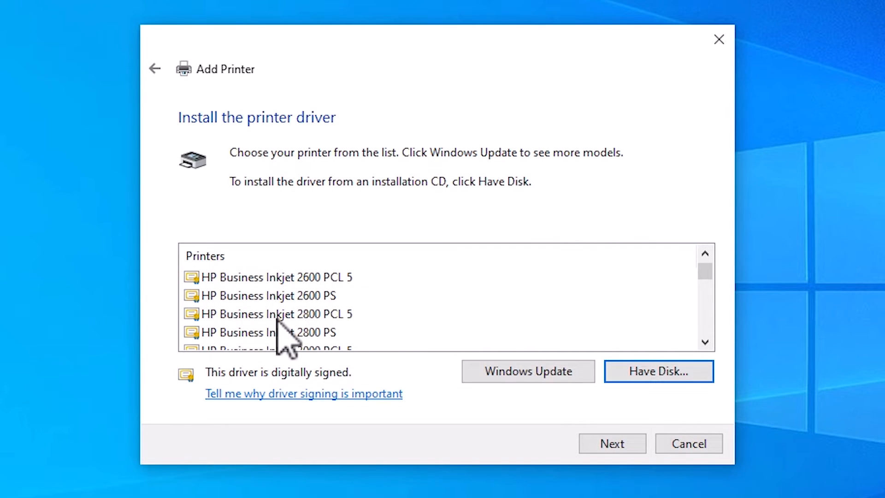
scroll(down, 3)
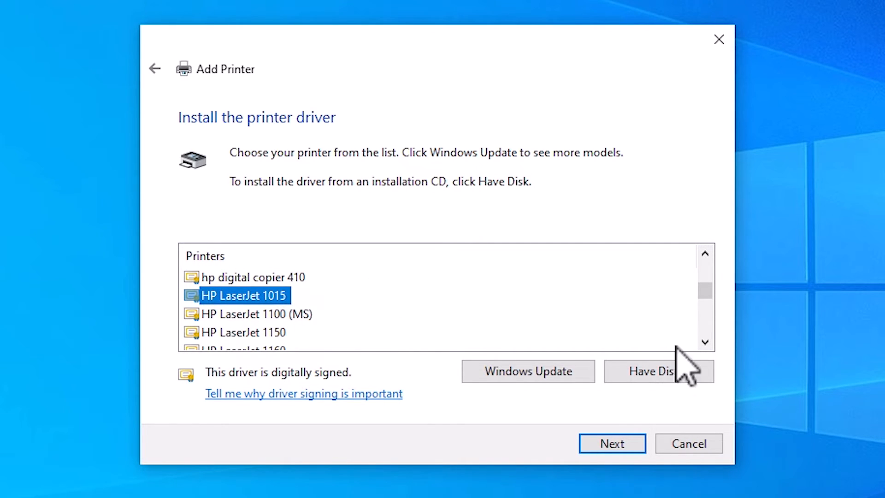
mouse_move(654, 443)
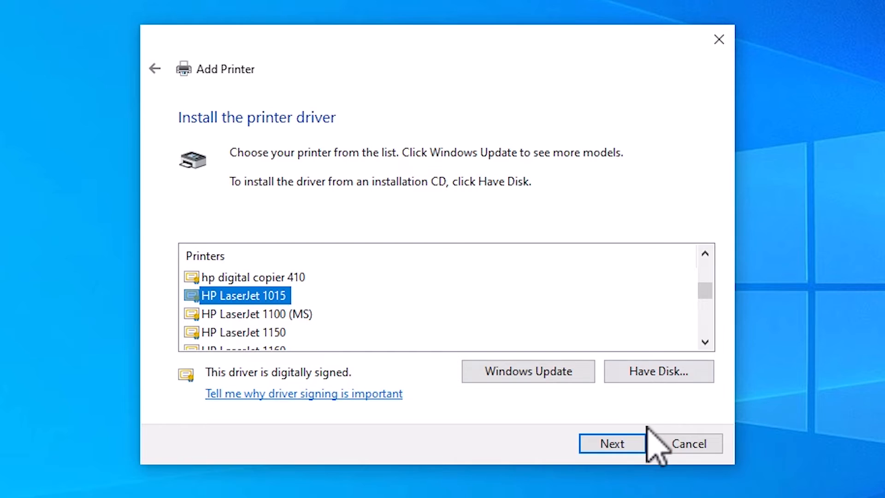
Step: Accept the HP LaserJet 1015 driver and keep the default printer name
click(612, 443)
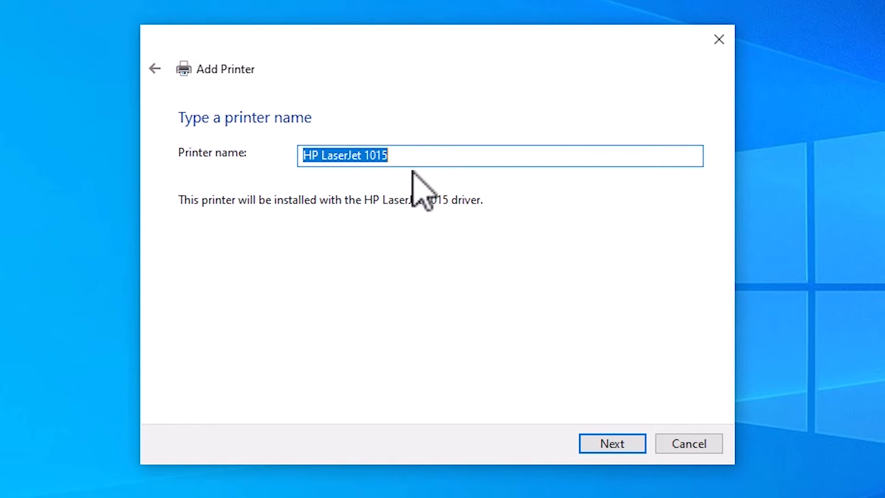
mouse_move(270, 178)
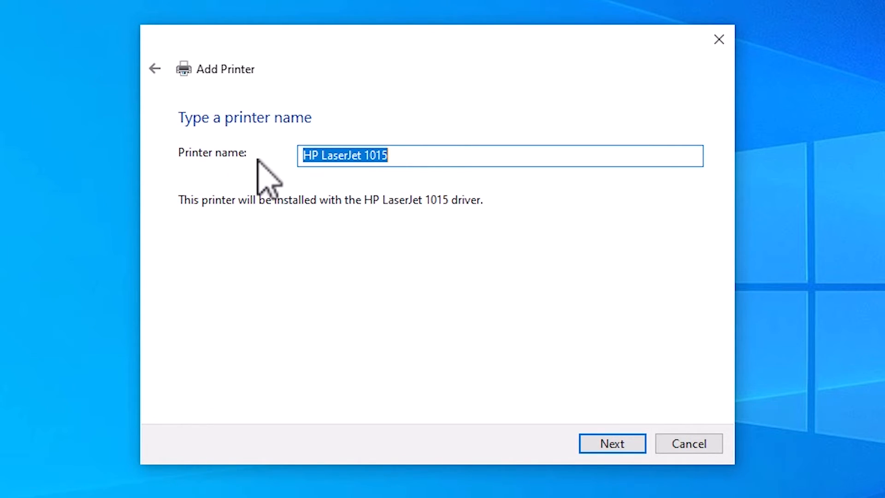
mouse_move(386, 212)
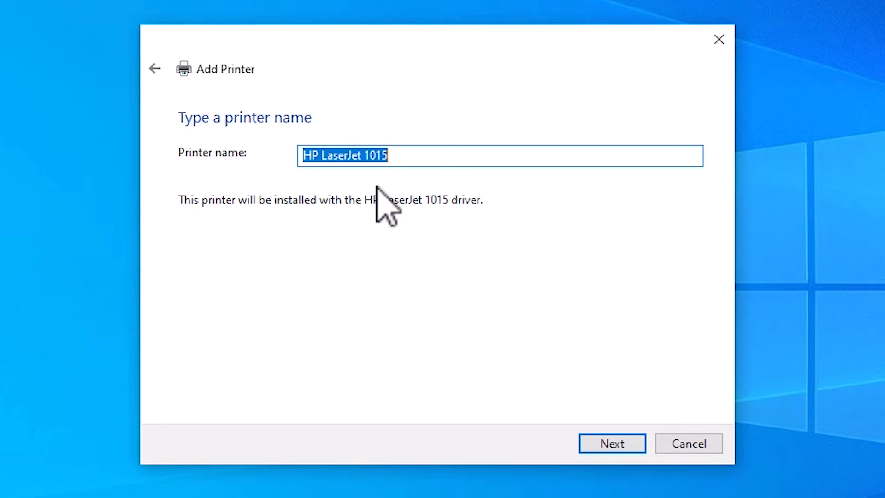
click(612, 443)
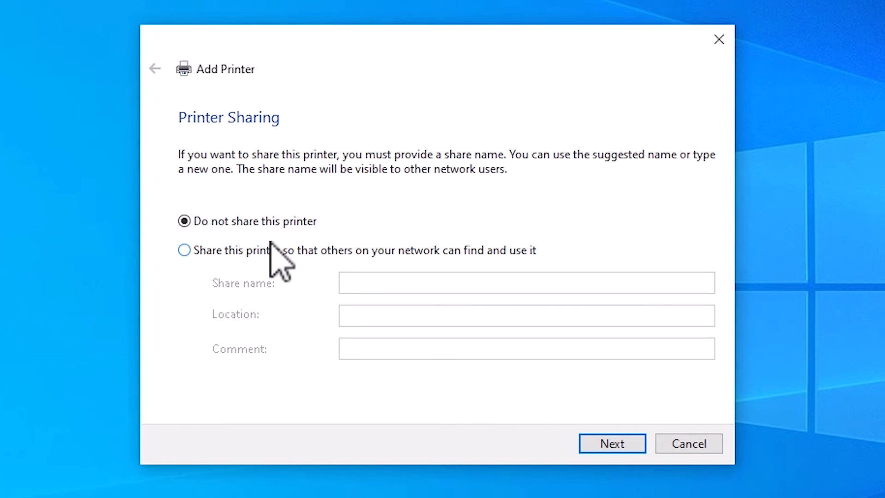
Step: Leave 'Do not share this printer' selected and finish installing the printer
click(184, 250)
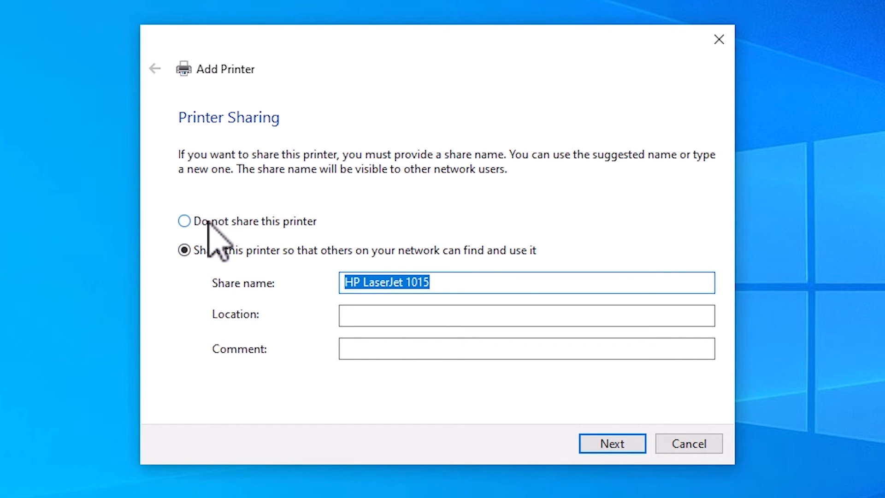
click(184, 220)
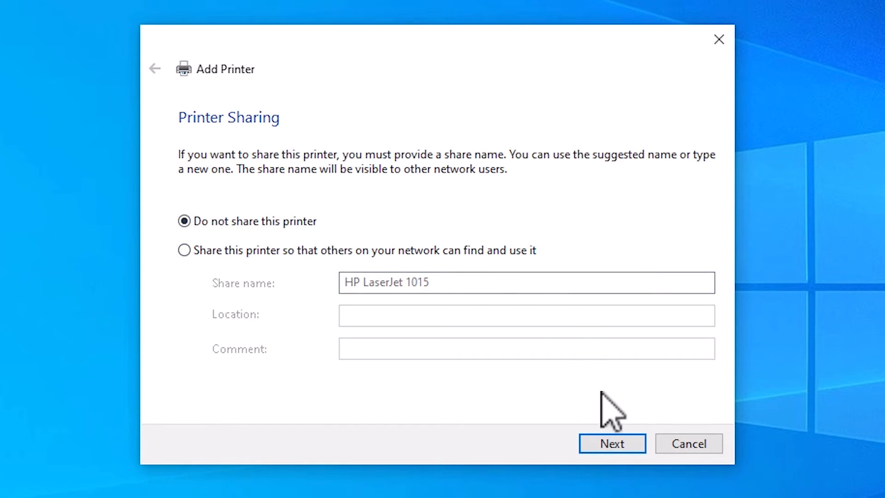
click(612, 443)
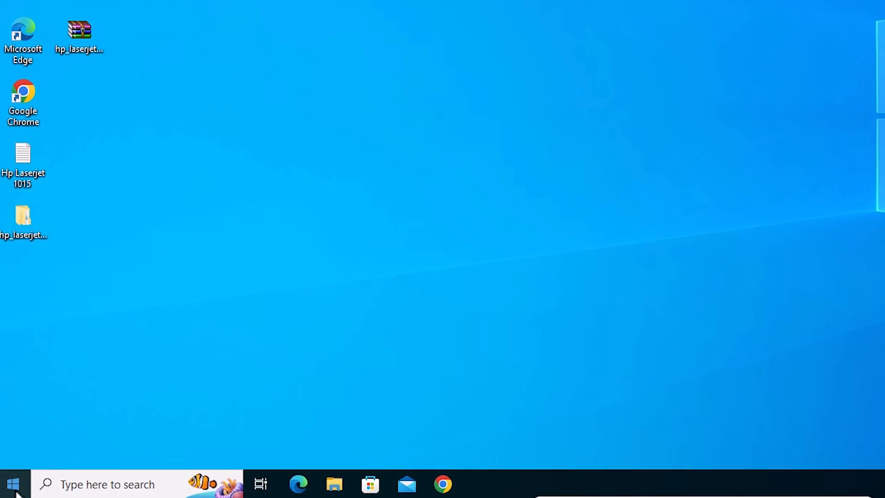
Step: Search Start for 'printer' and reopen Printers & scanners showing the HP LaserJet 1015
text(pr)
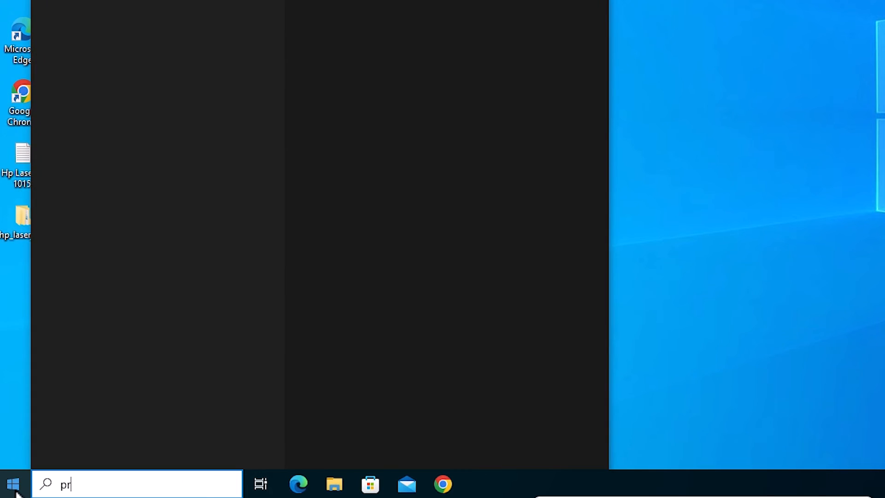
text(r)
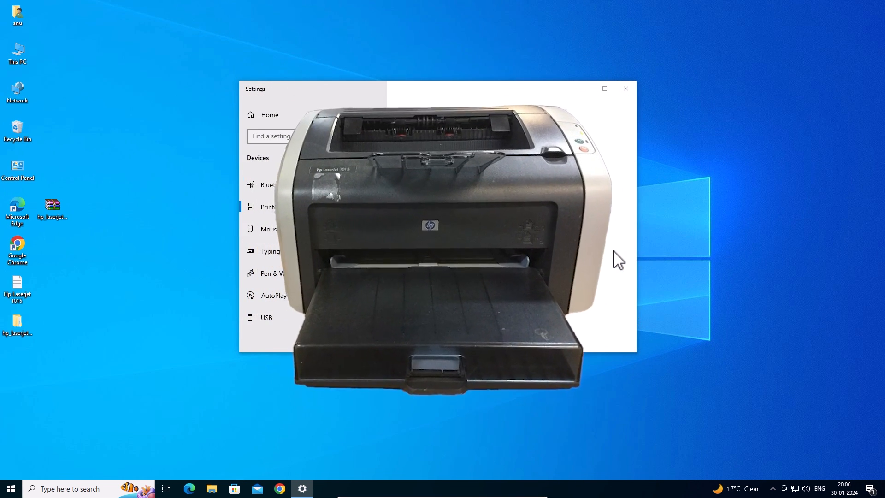
click(625, 89)
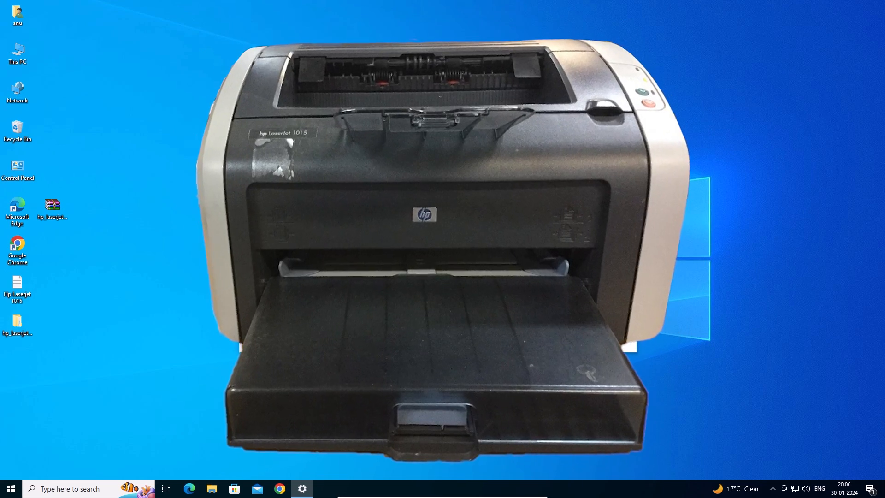